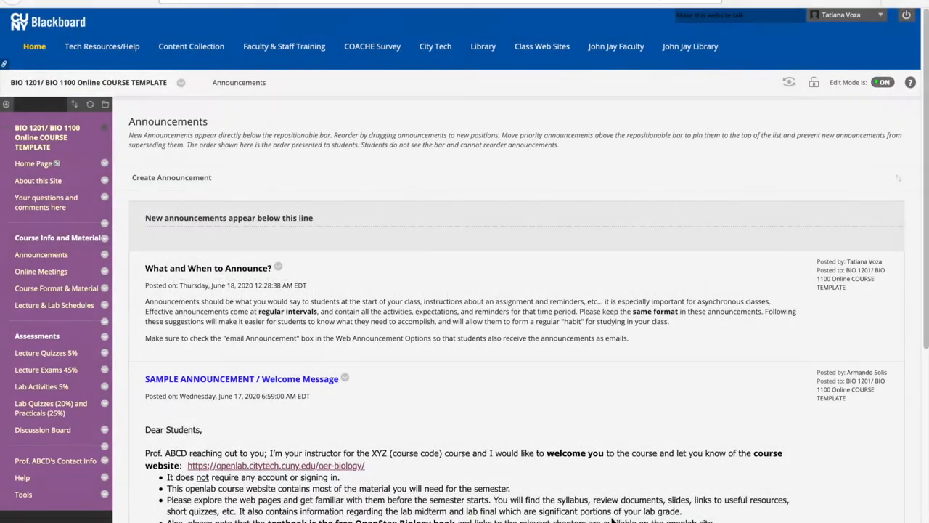
mouse_move(137, 266)
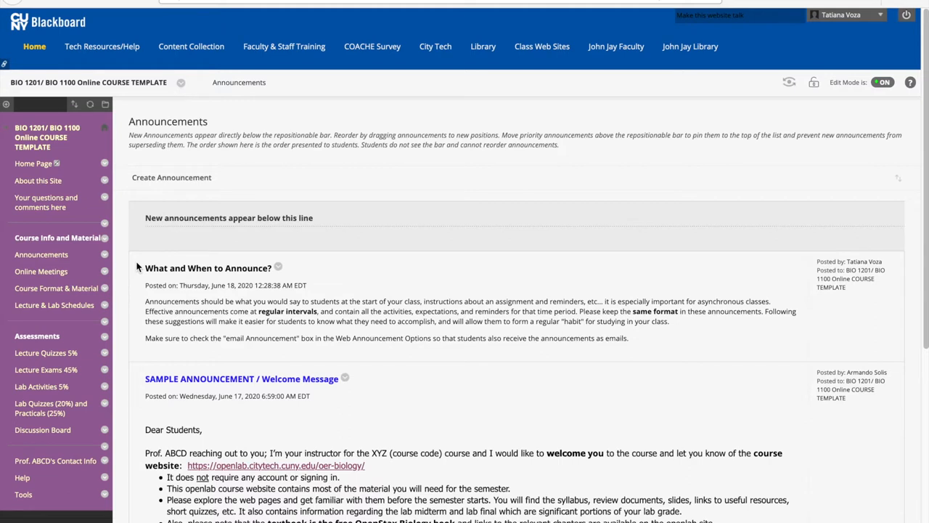
mouse_move(613, 154)
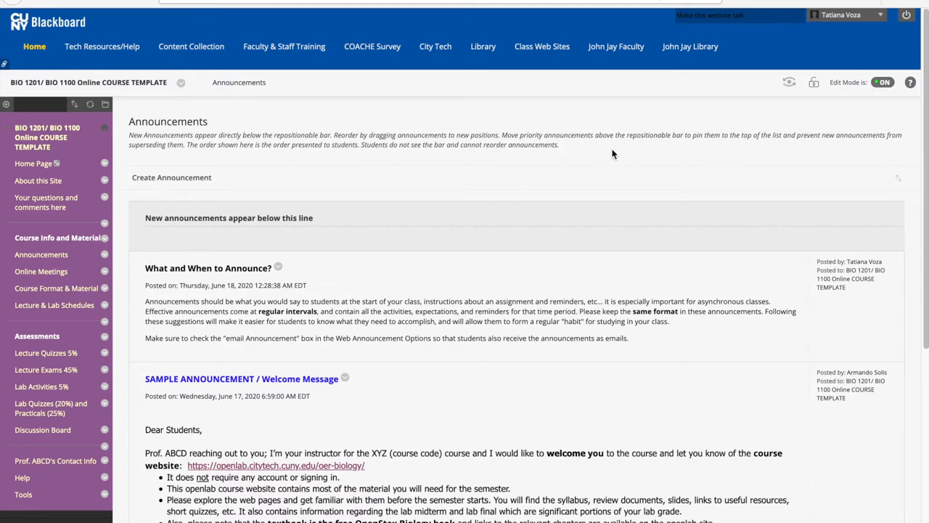
mouse_move(784, 86)
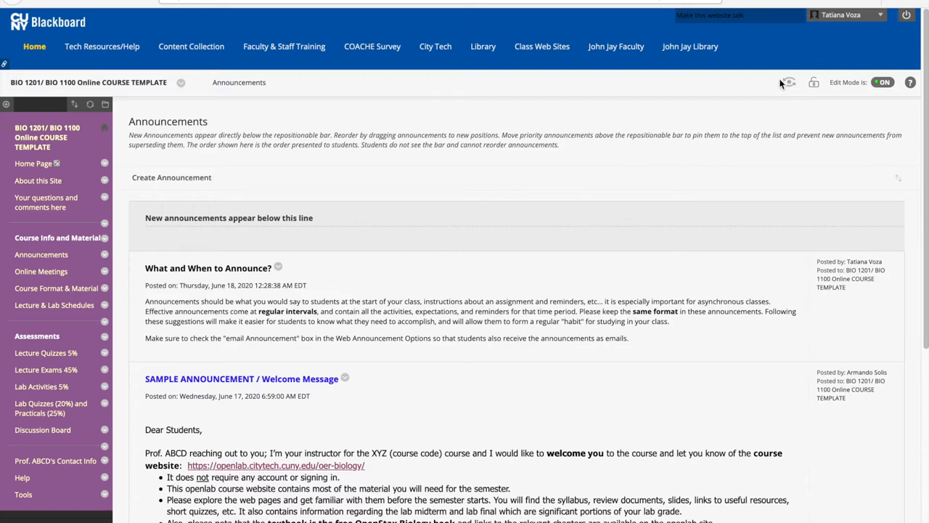
mouse_move(757, 94)
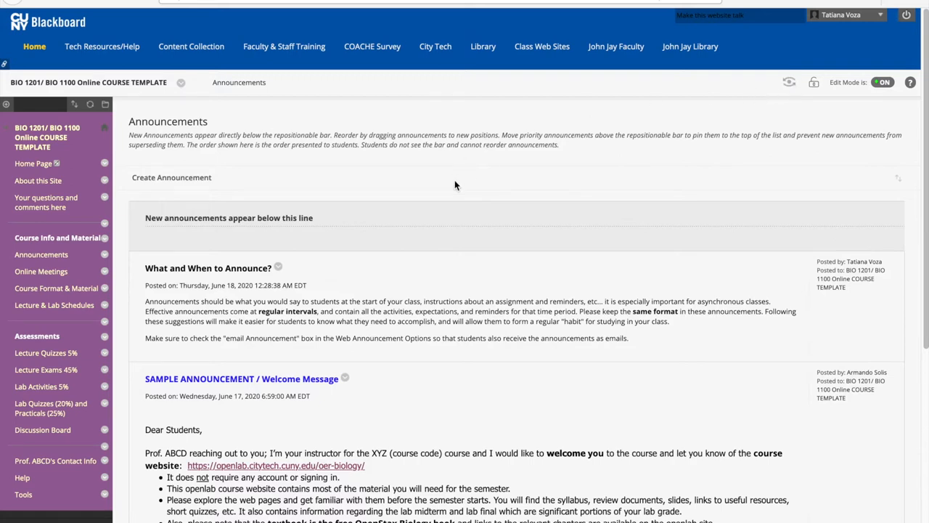
mouse_move(442, 182)
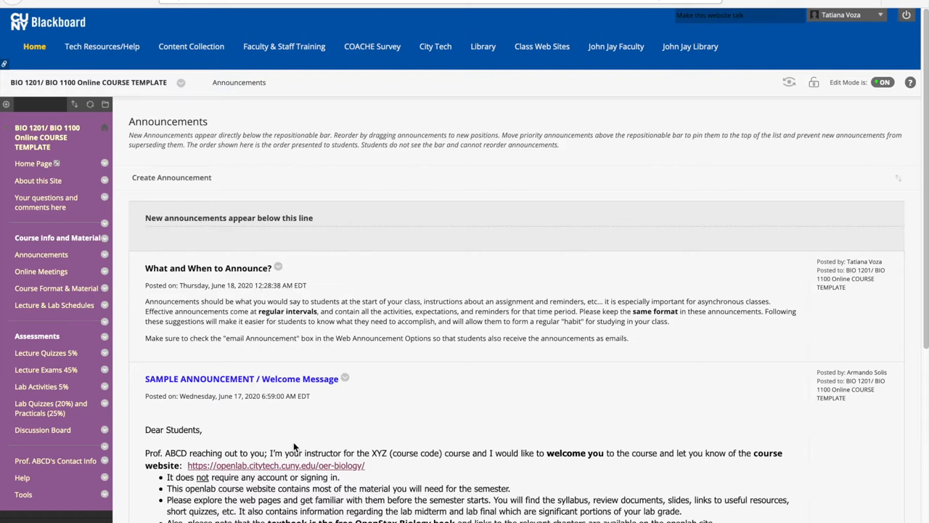
mouse_move(797, 111)
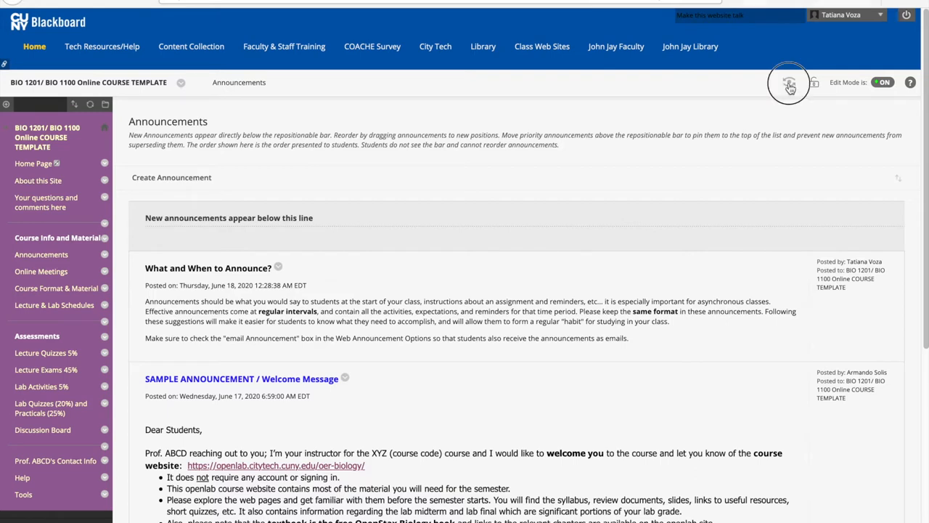
mouse_move(775, 82)
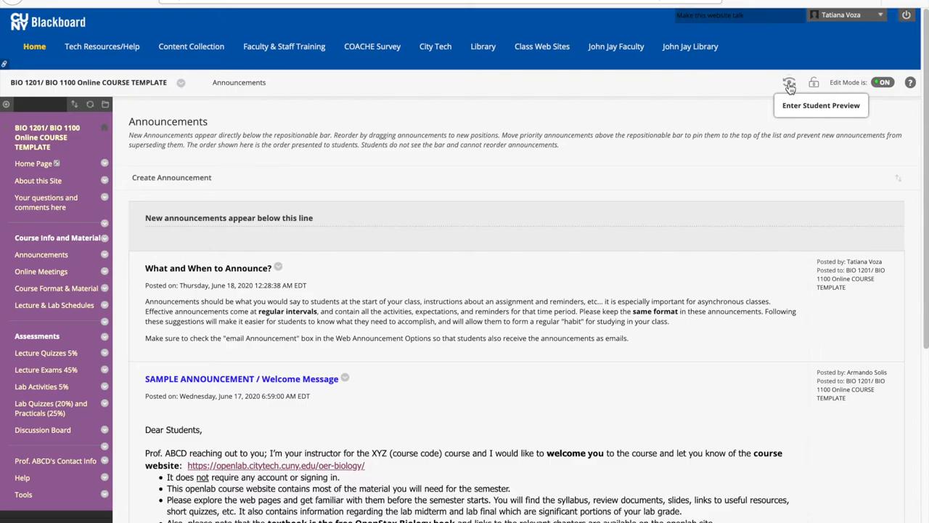
Enter Student Preview and view the course Announcements page as a student.
left_click(799, 86)
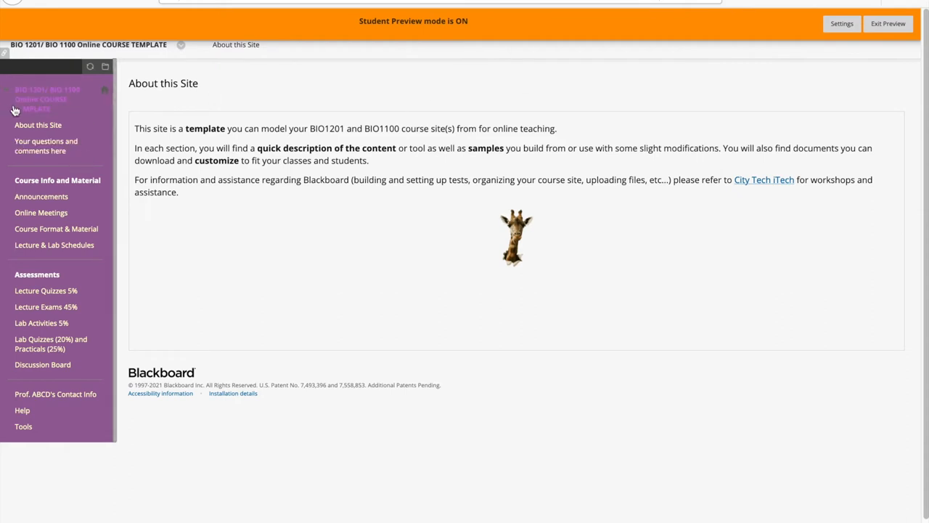
mouse_move(96, 254)
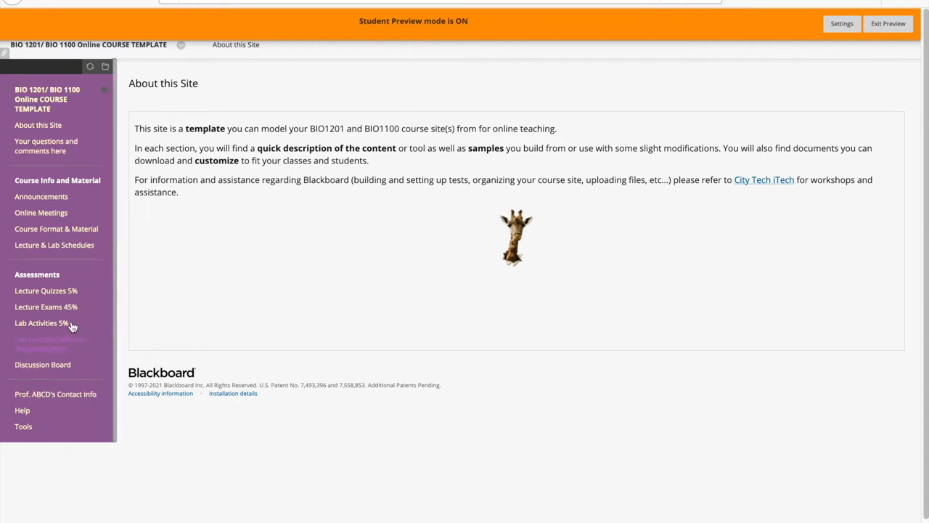
left_click(41, 196)
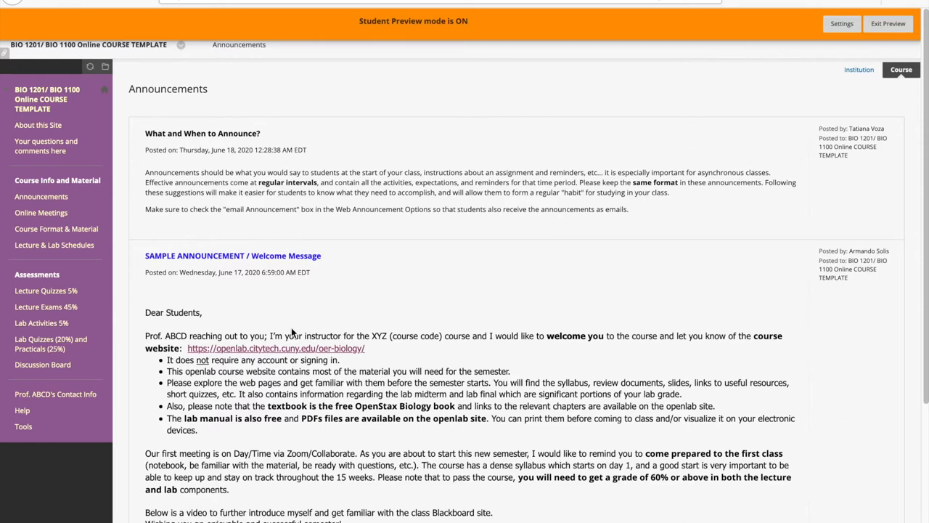
mouse_move(318, 138)
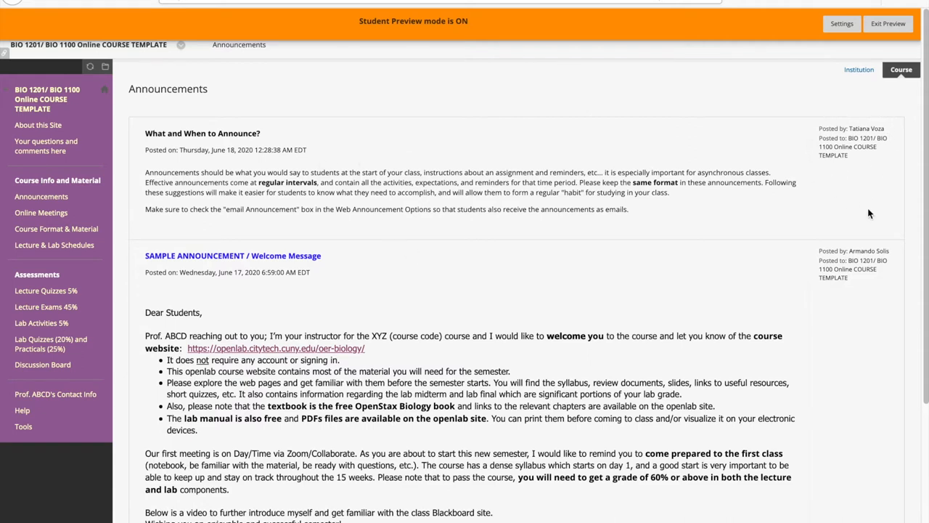
mouse_move(864, 167)
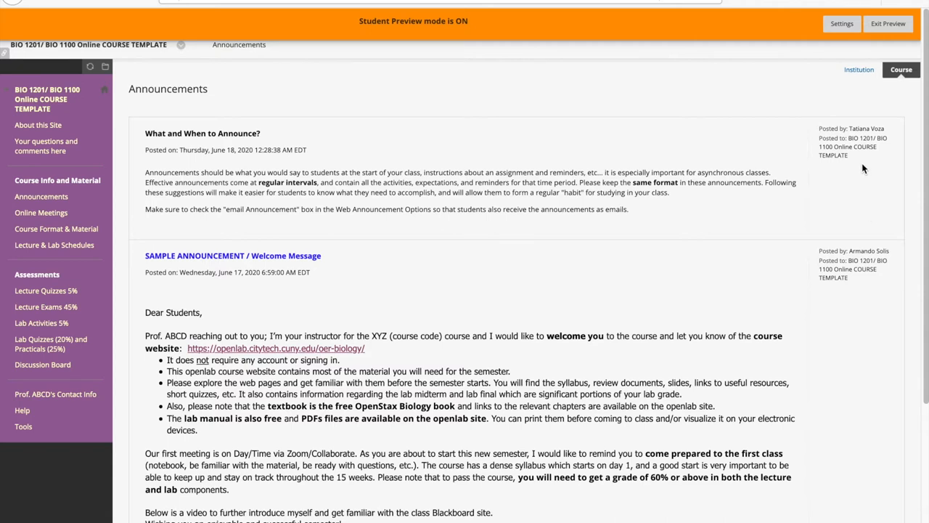
mouse_move(663, 301)
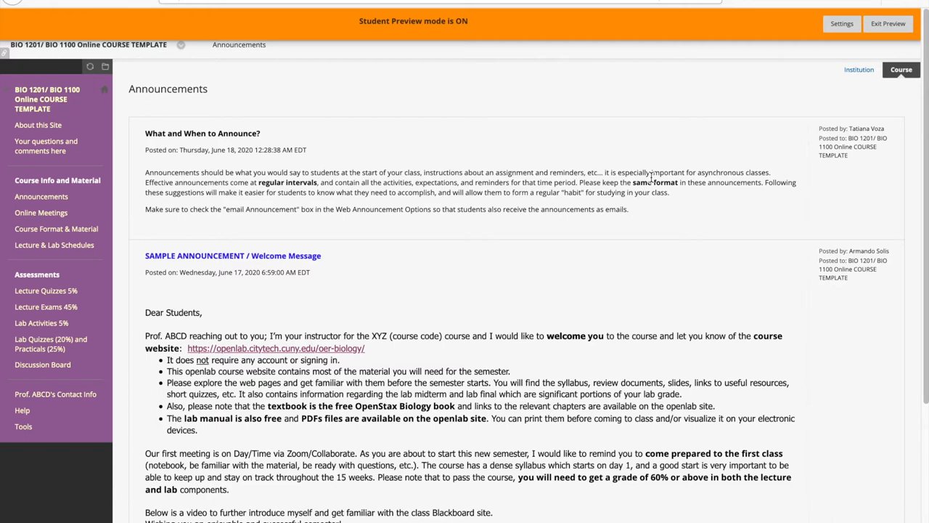
mouse_move(340, 355)
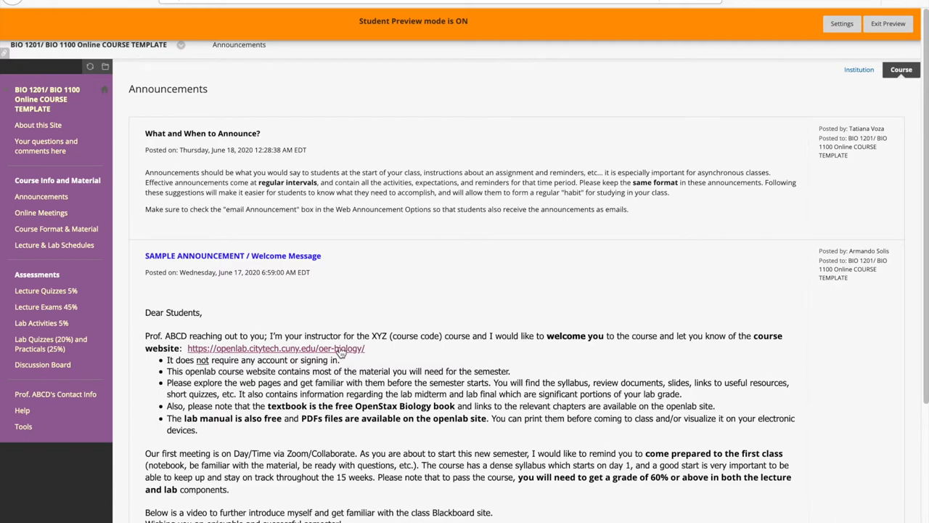
mouse_move(338, 355)
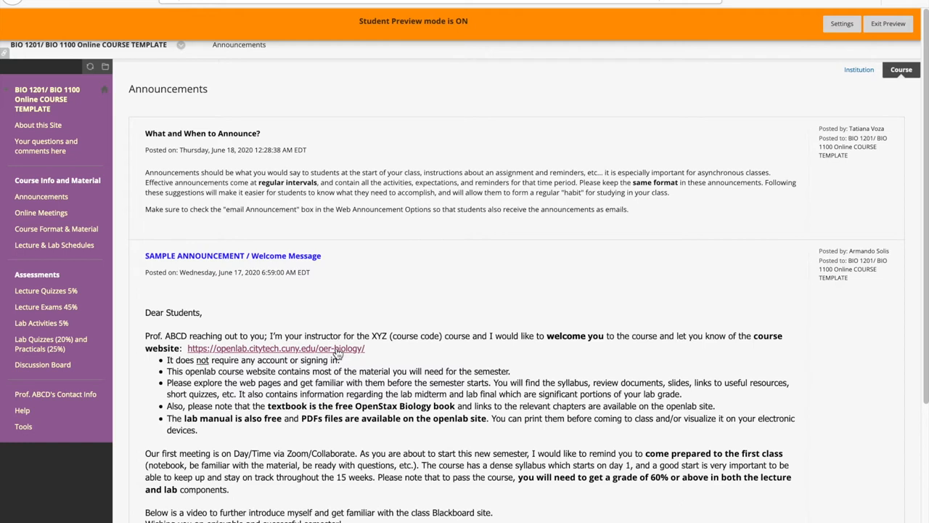
mouse_move(304, 249)
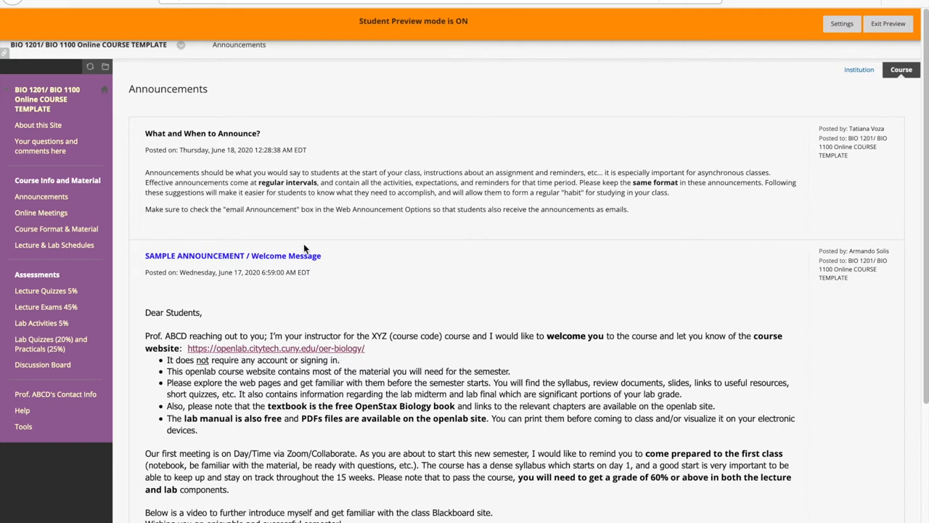
mouse_move(352, 356)
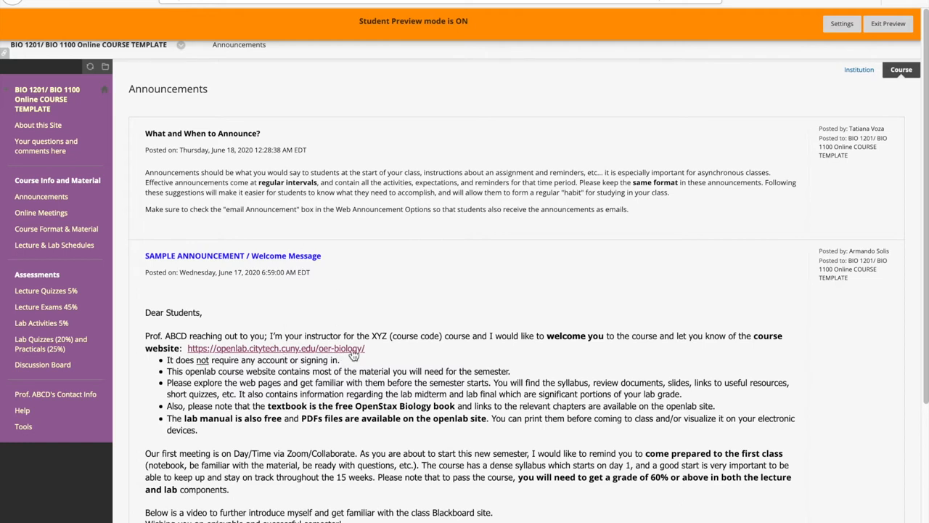
mouse_move(758, 153)
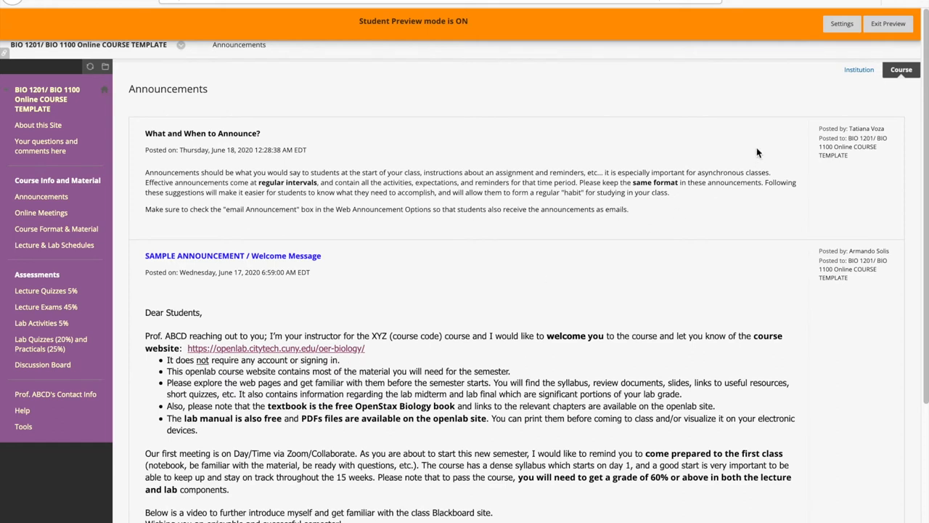
mouse_move(842, 214)
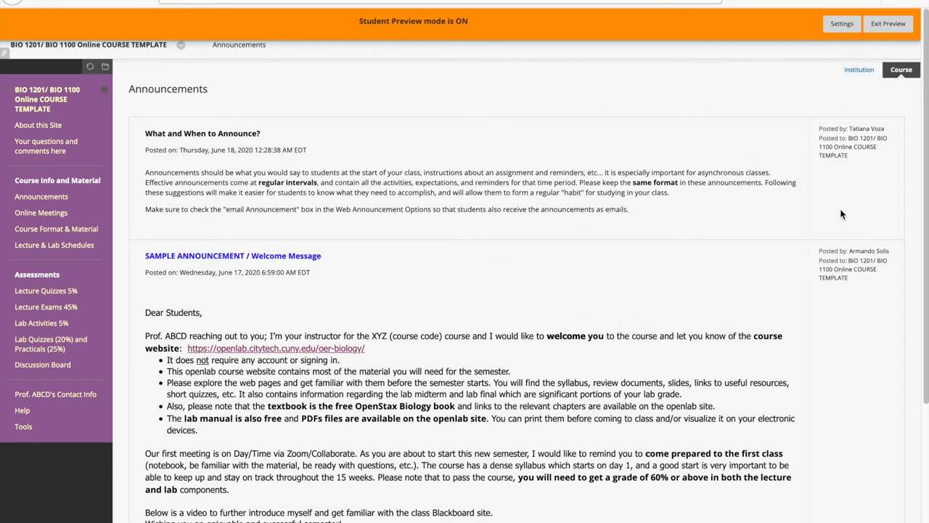
mouse_move(888, 24)
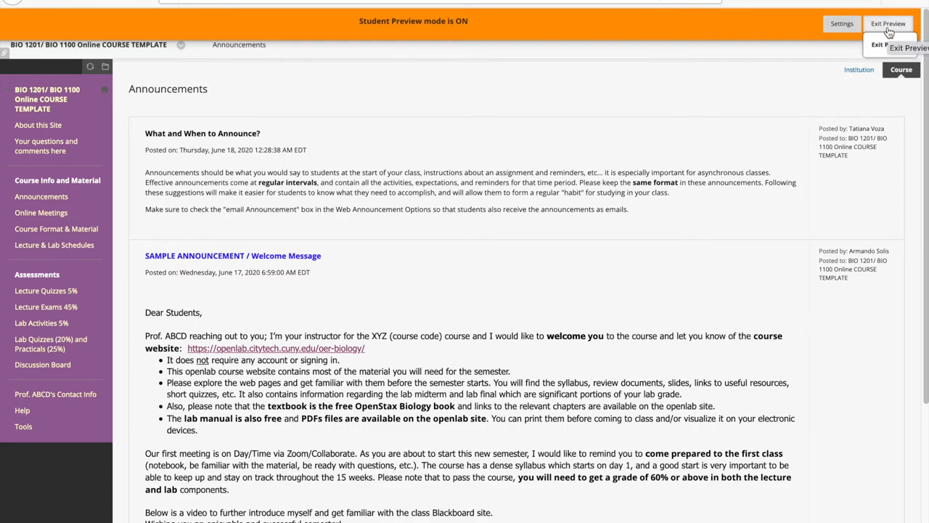
Exit Student Preview, deleting the preview user and all its data.
left_click(894, 24)
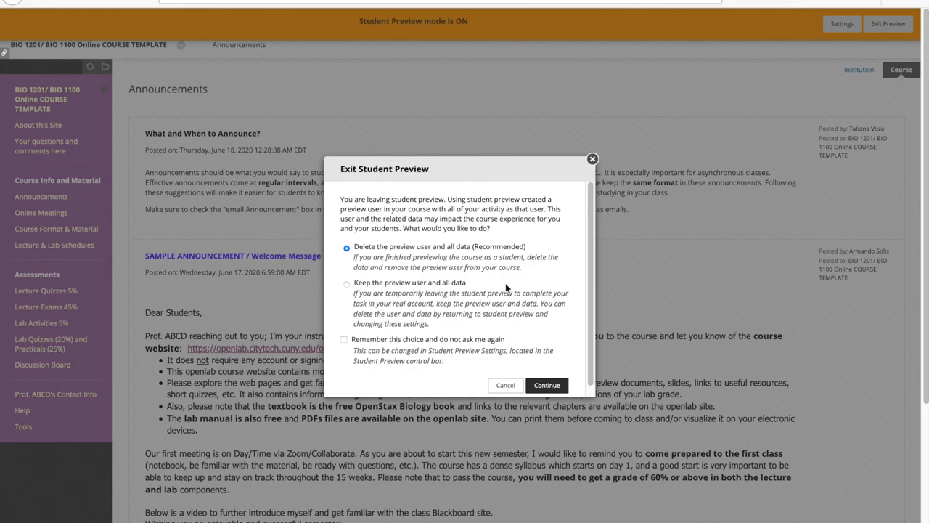
mouse_move(547, 385)
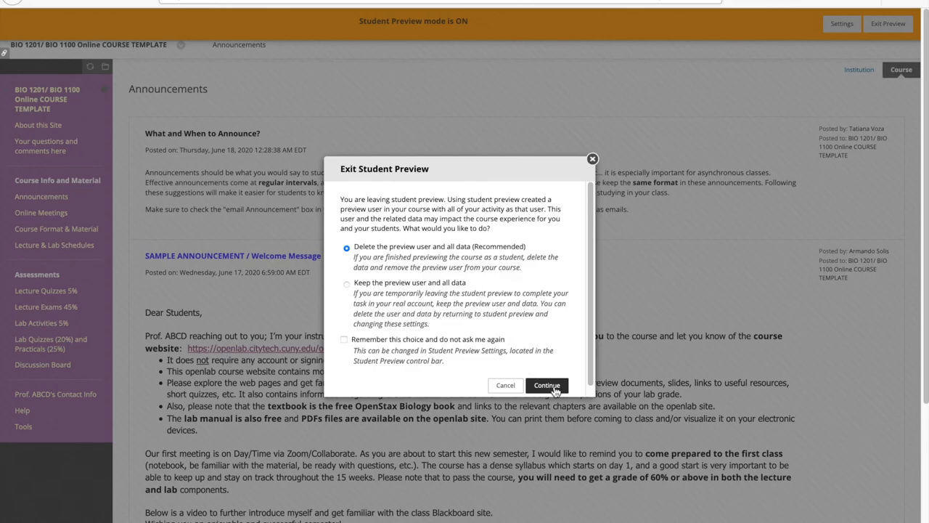
left_click(547, 385)
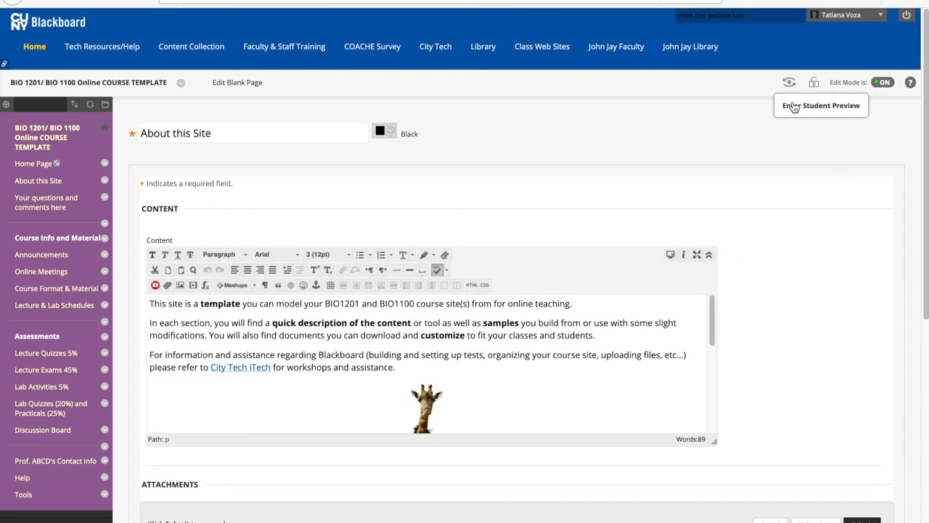
mouse_move(916, 114)
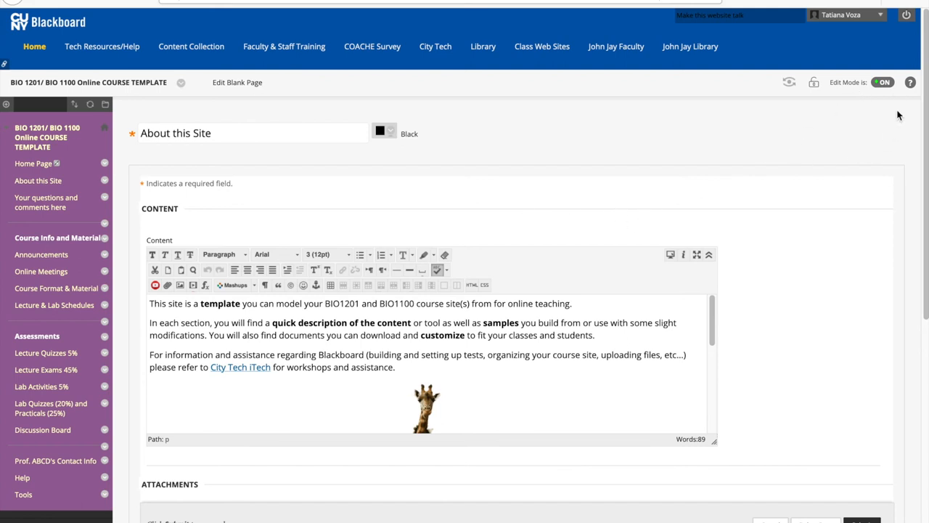
mouse_move(888, 82)
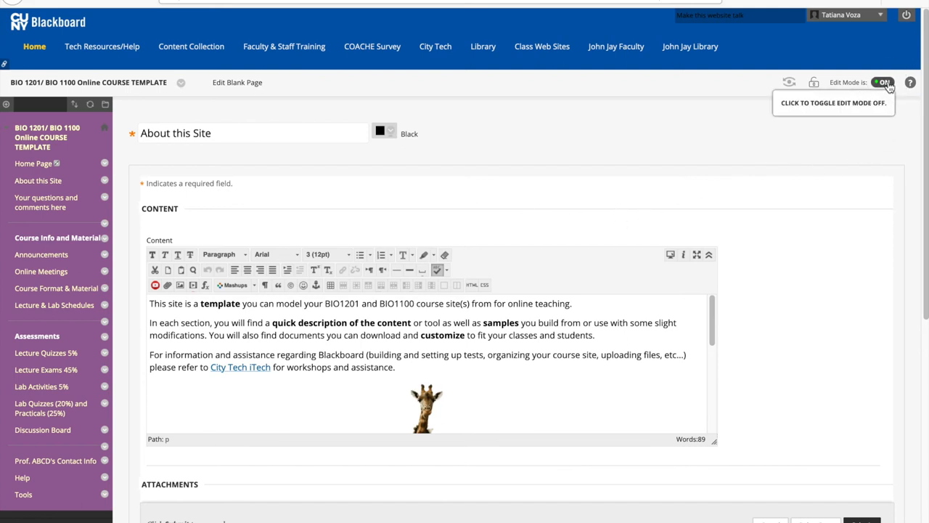
left_click(887, 81)
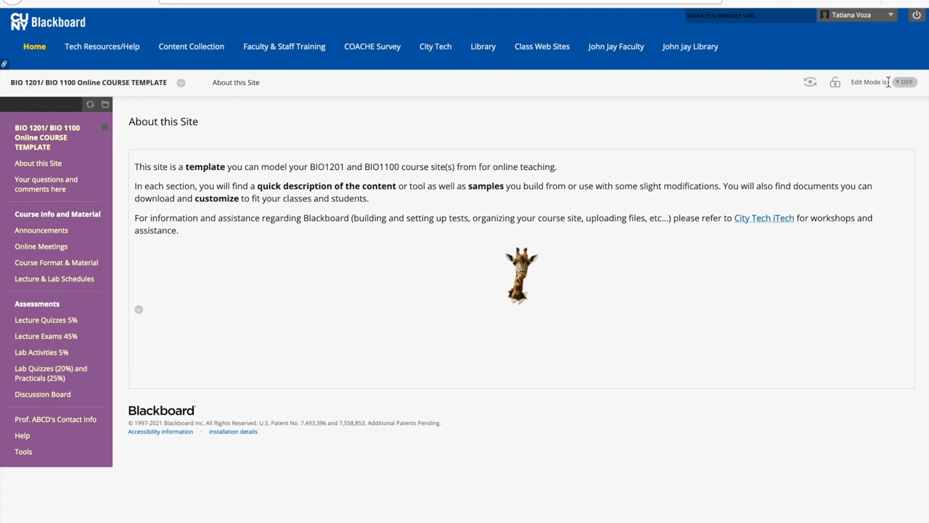
mouse_move(828, 82)
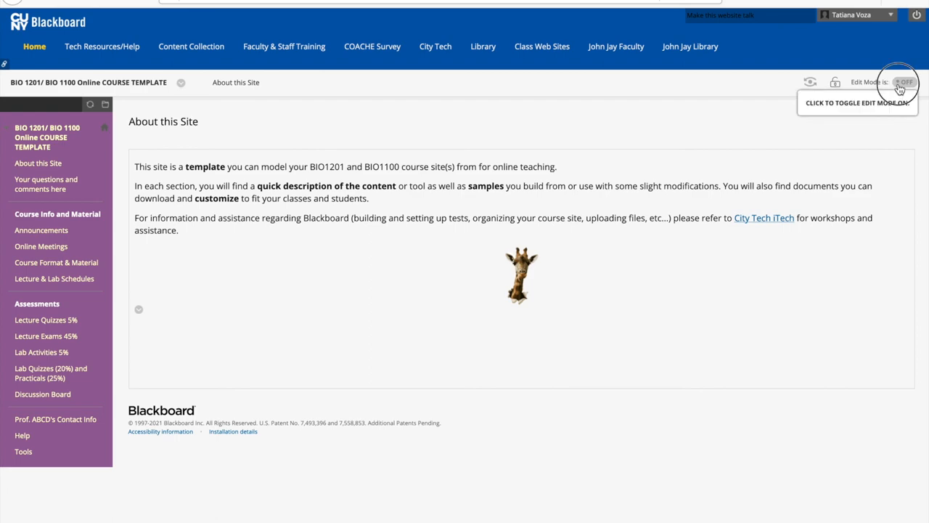
left_click(906, 81)
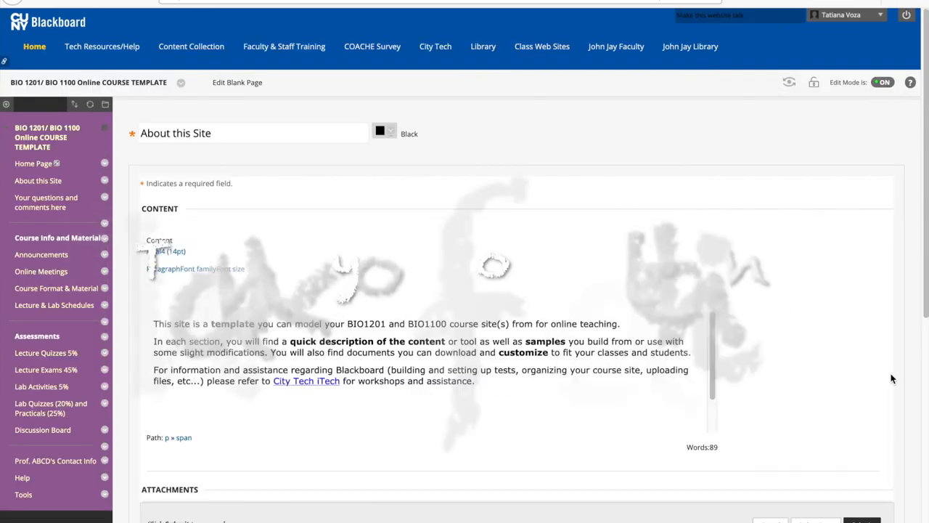